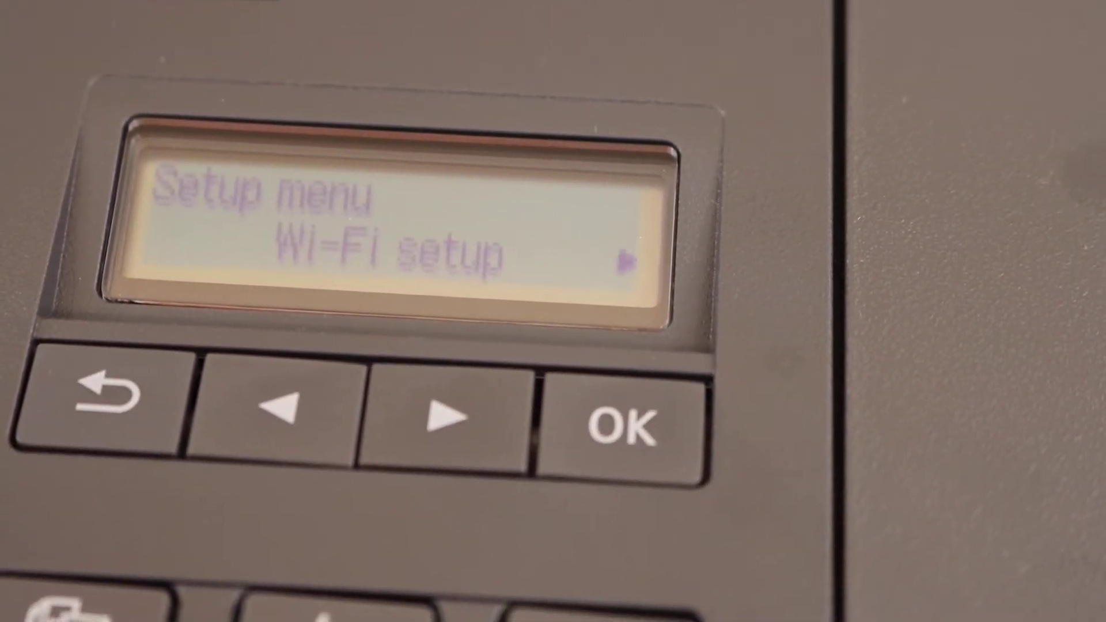
Enter Wi-Fi setup from the printer's setup menu with OK.
click(623, 426)
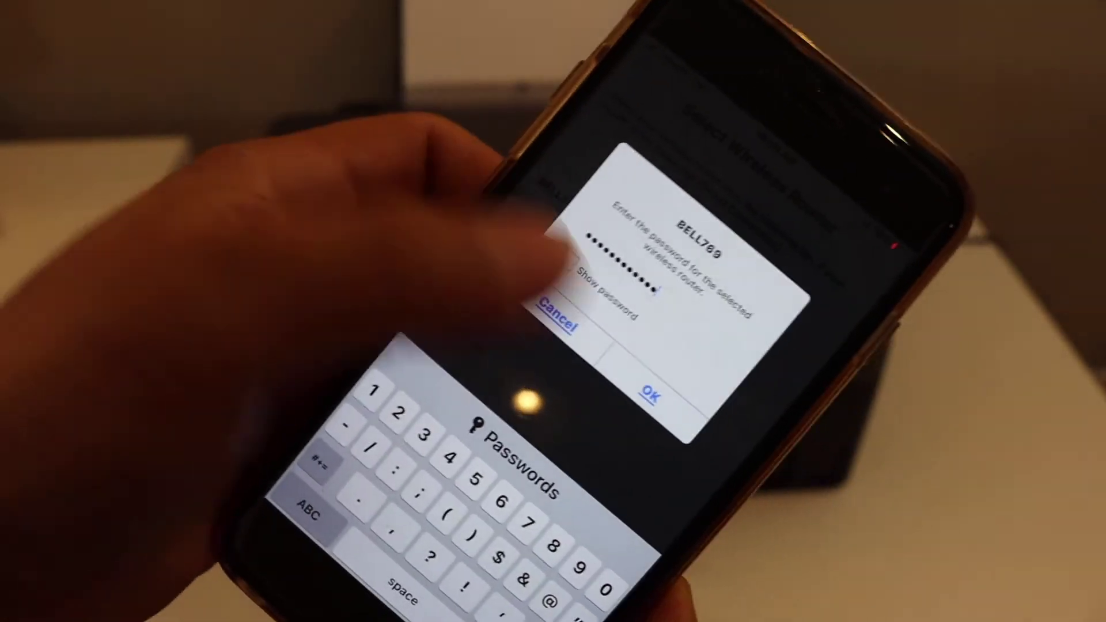
Confirm the BELL769 network password so the printer joins the home Wi-Fi.
click(652, 392)
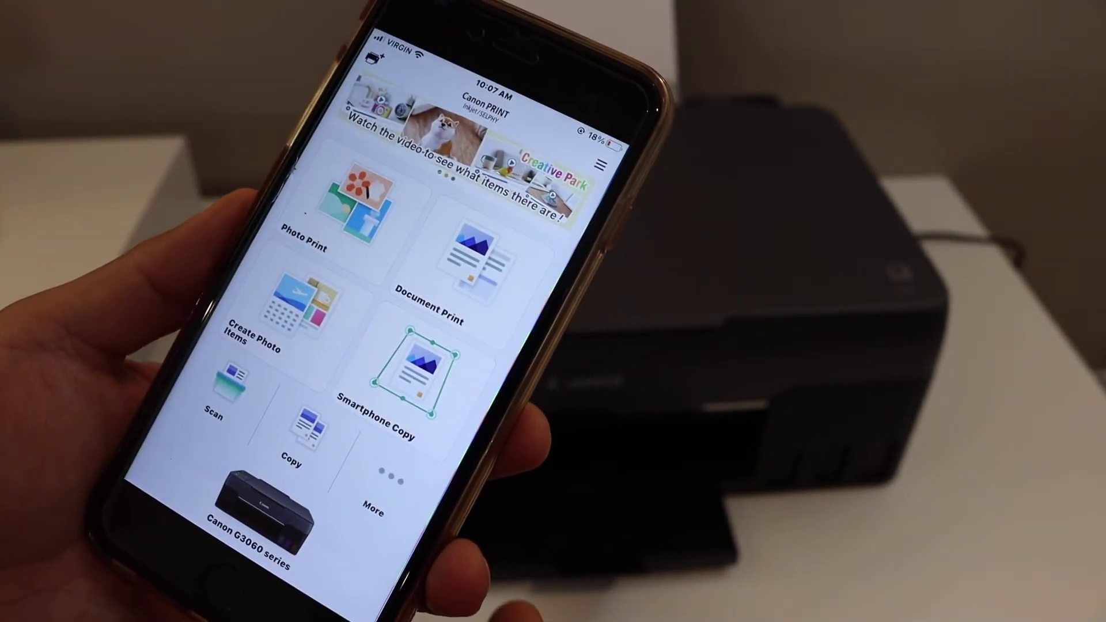
Choose Document Print on the home screen for the registered G3060 series.
click(470, 261)
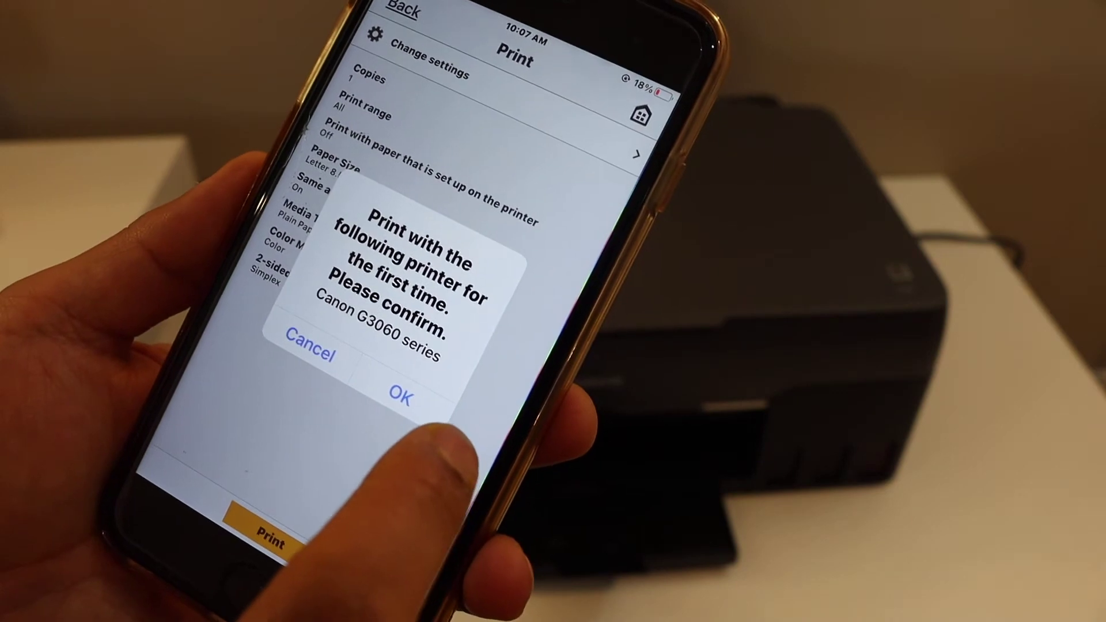
Confirm the first-time prompt so the job prints on the Canon G3060 series.
click(404, 393)
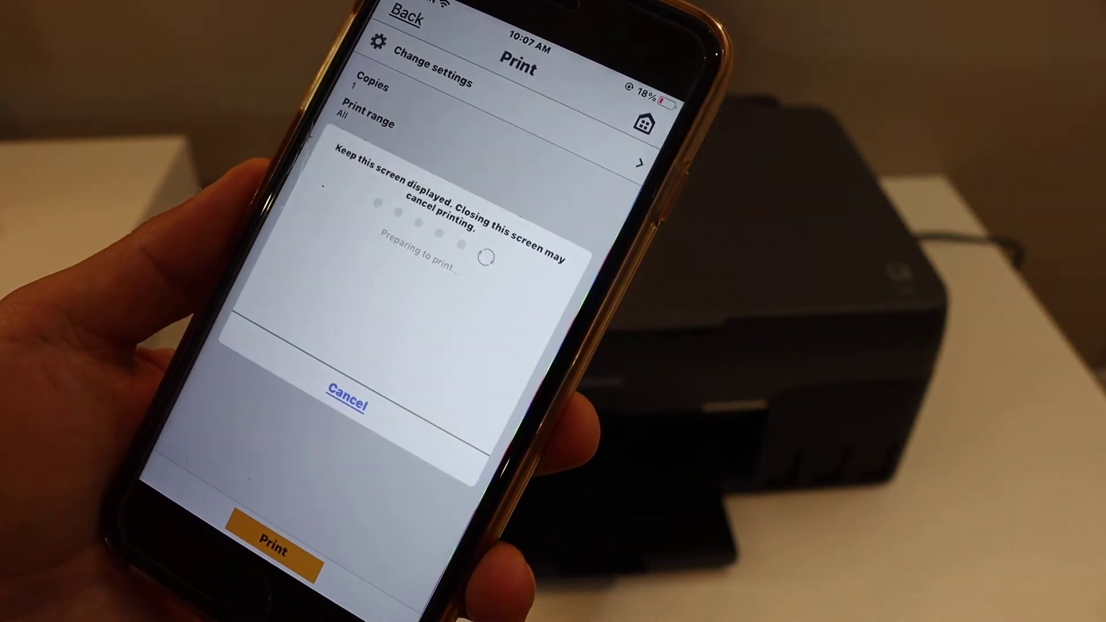